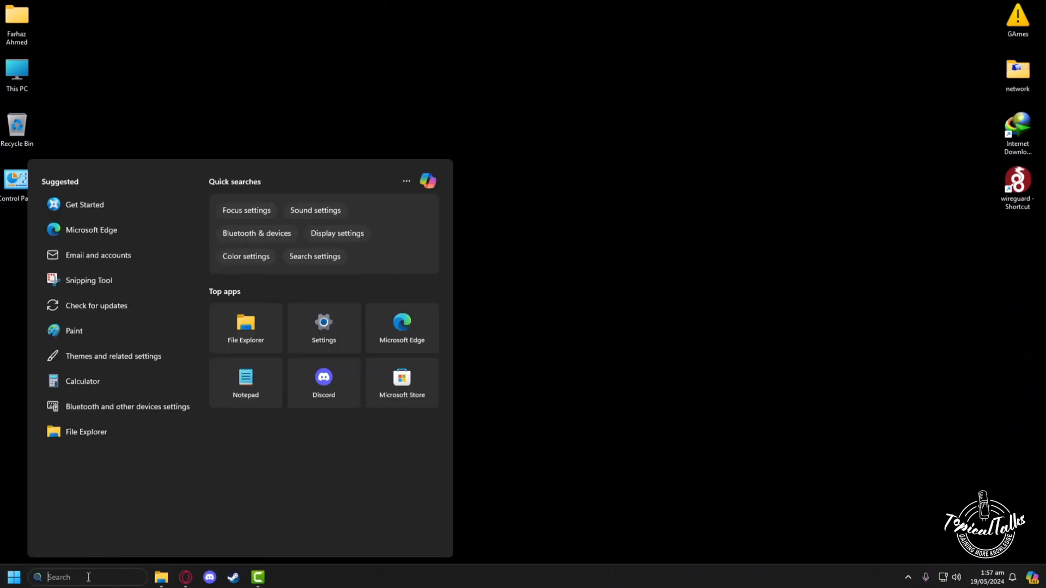
Step: Search the Start menu for 'roblox Player' and launch the Roblox Player app
{"action": "type", "text": "roblox Player"}
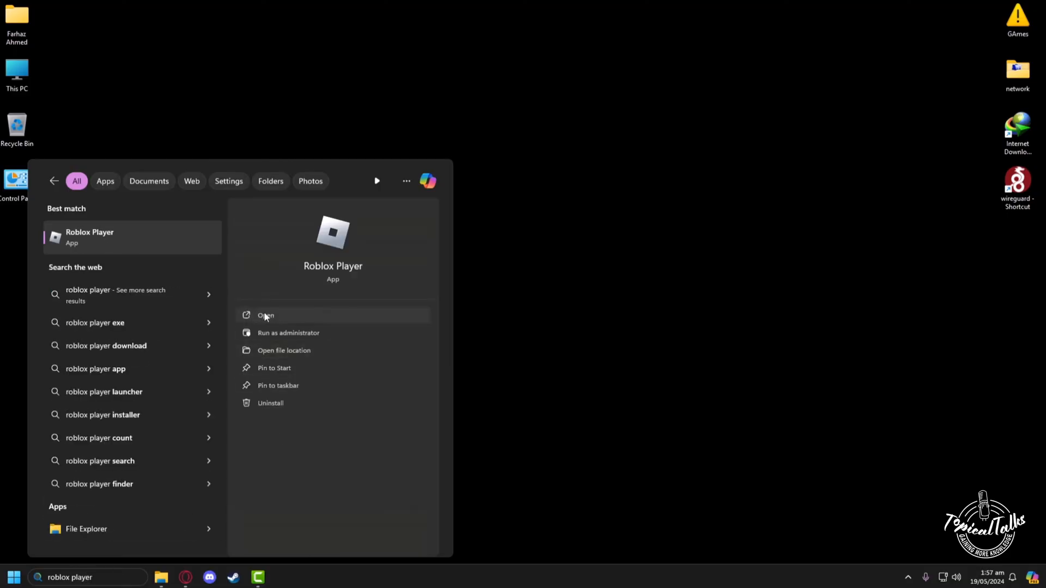
{"action": "left_click", "coordinate": [266, 316]}
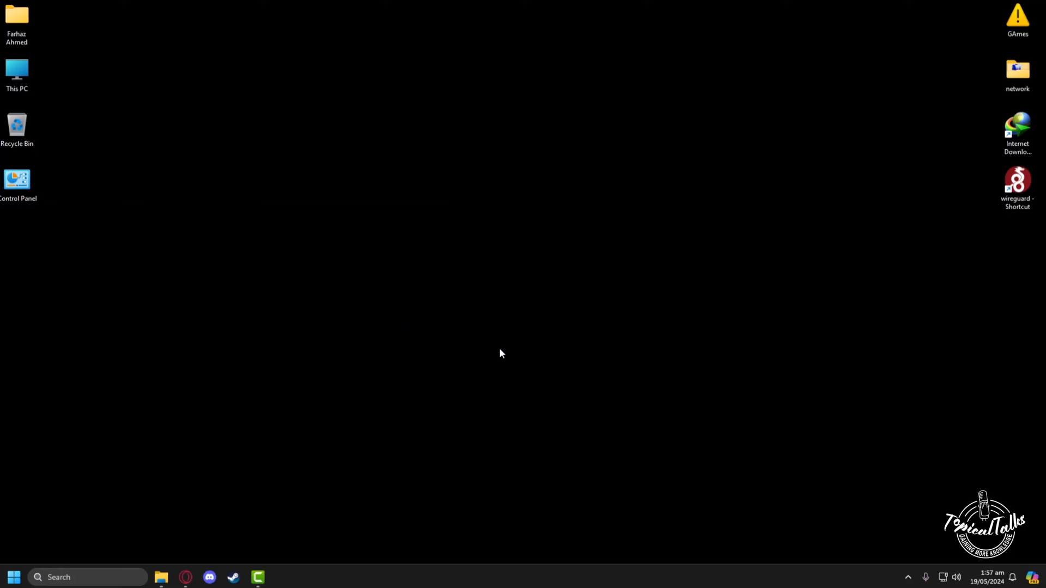
Step: Maximize the Roblox window and go to the krakens Game details page from the Continue row
{"action": "left_click", "coordinate": [282, 577]}
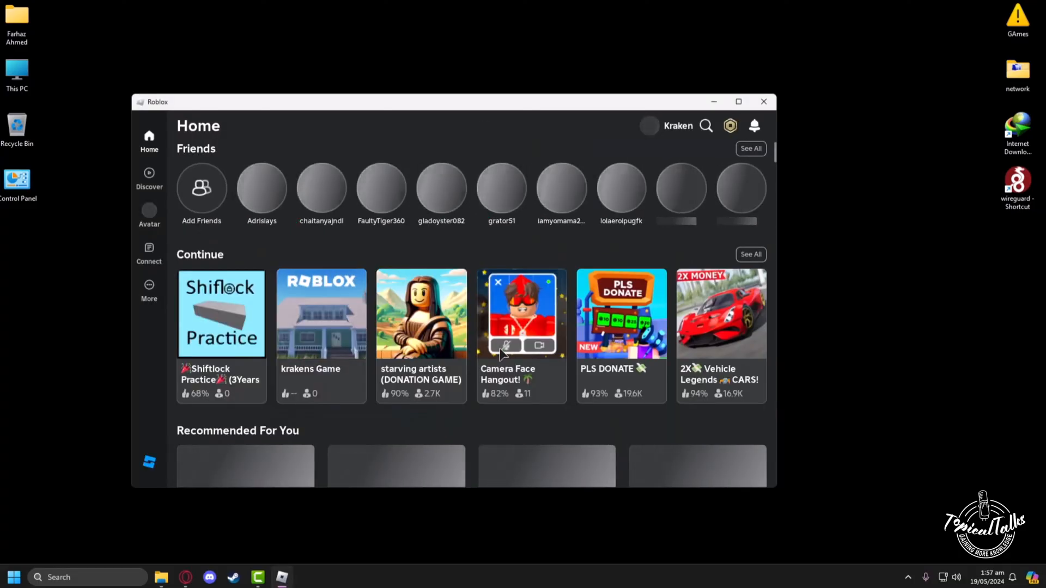
{"action": "left_click", "coordinate": [738, 101]}
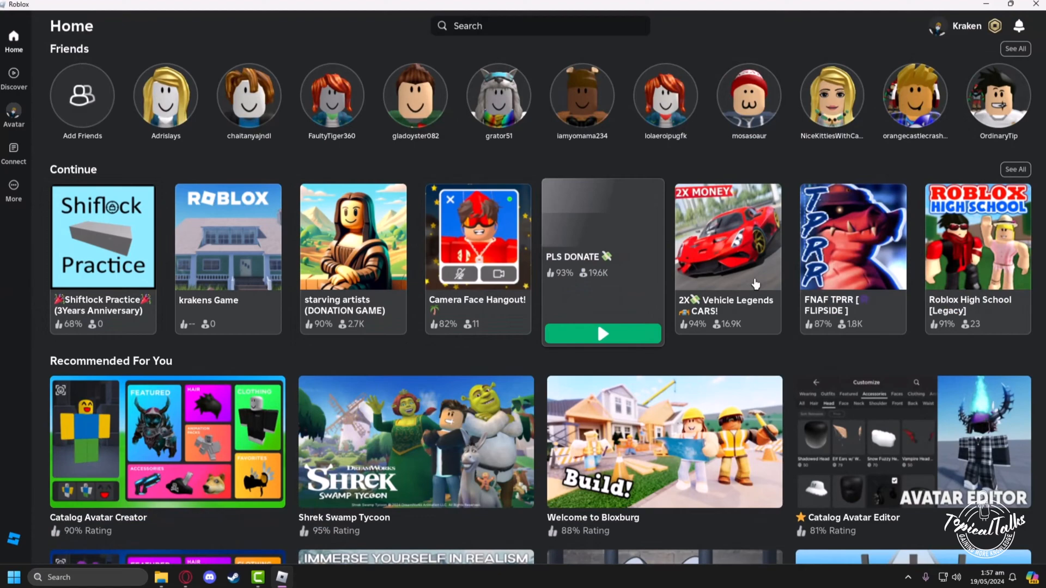
{"action": "left_click", "coordinate": [228, 236]}
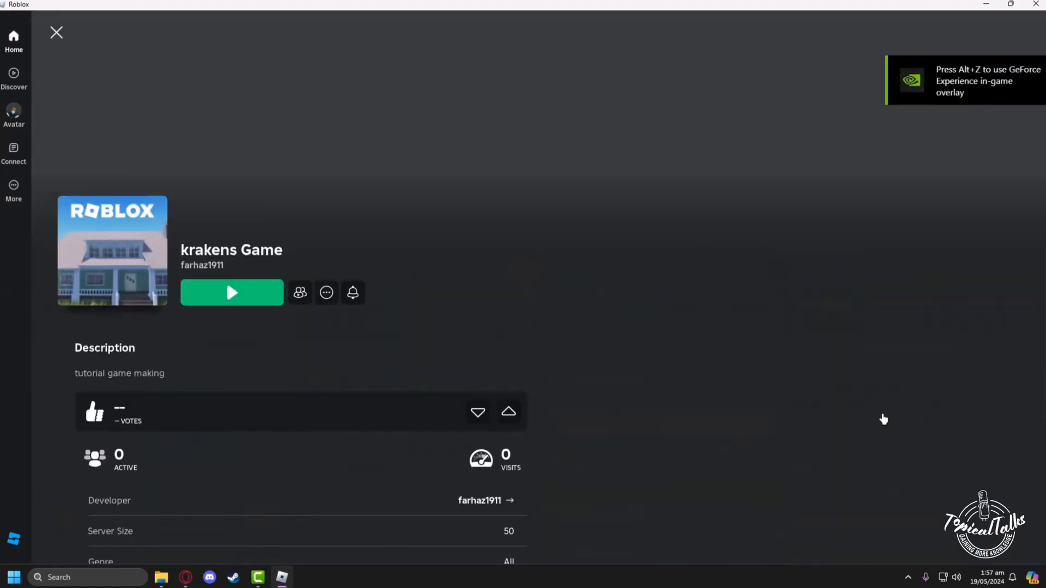
Step: Hit Play on krakens Game and load into the world with the character on the grass
{"action": "left_click", "coordinate": [231, 293]}
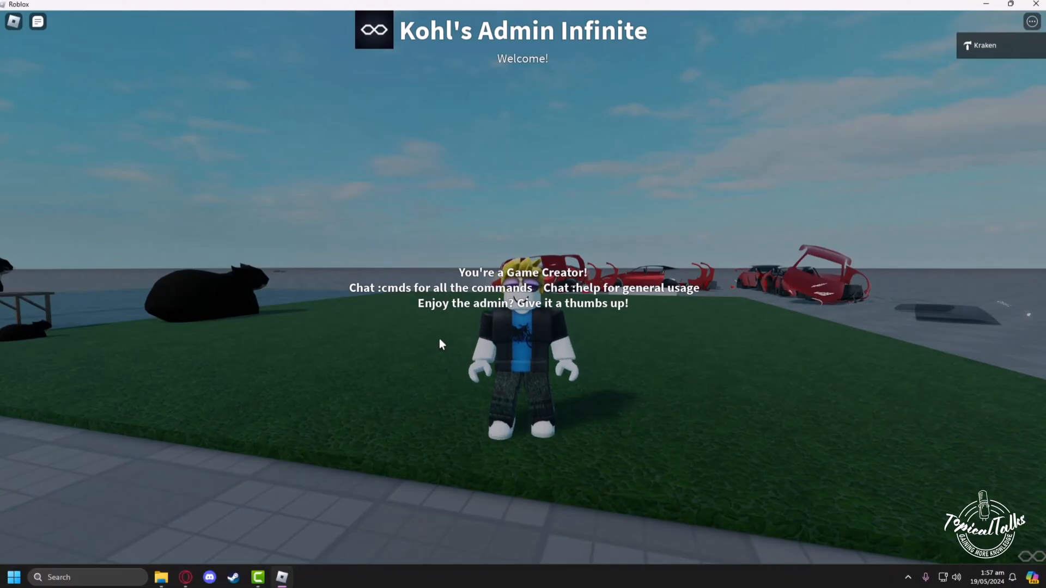
{"action": "left_click", "coordinate": [37, 21]}
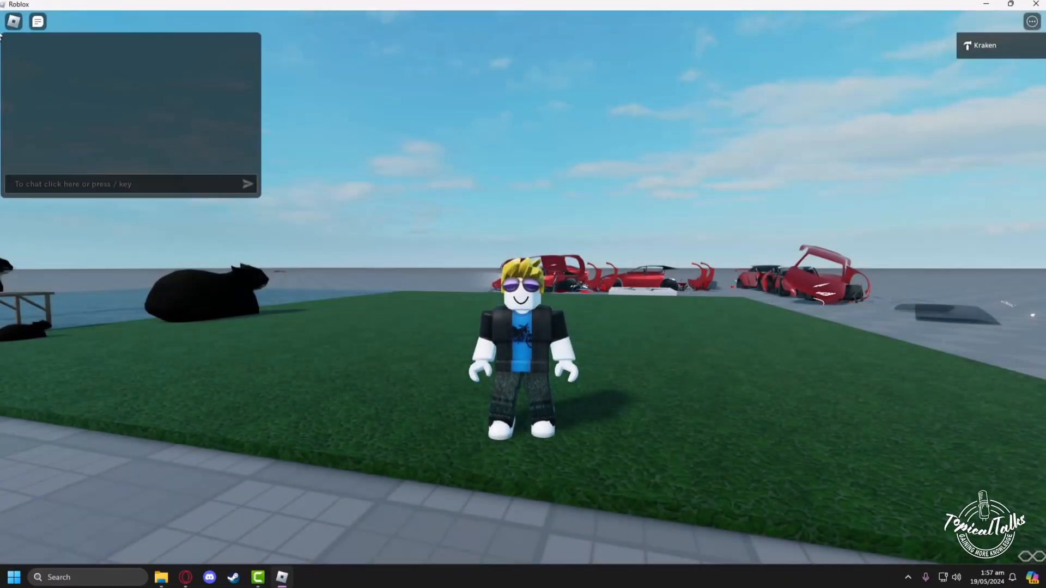
Step: In the in-game Settings, switch Camera Mode to CameraToggle
{"action": "key", "text": "Escape"}
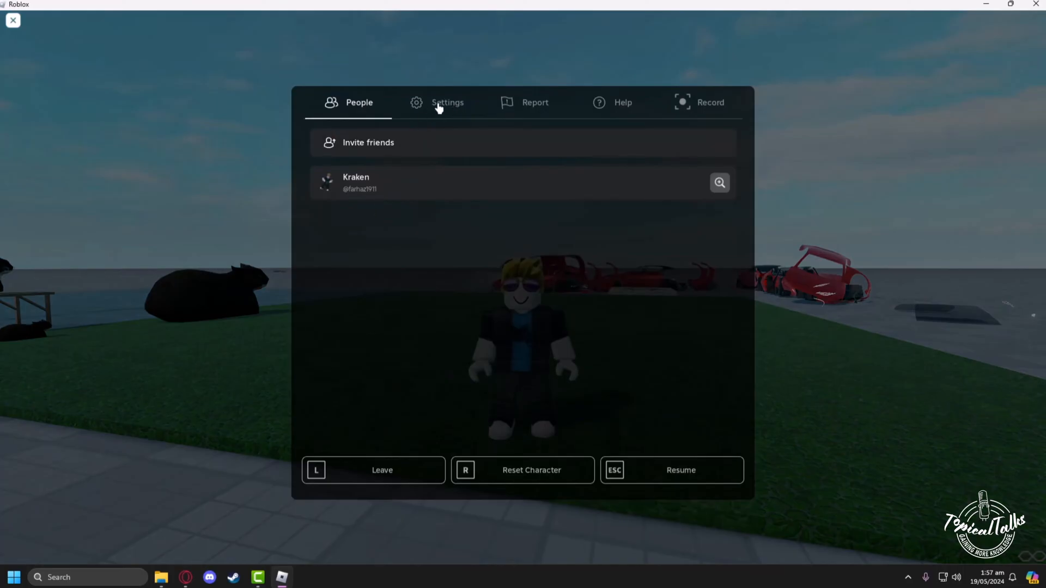
{"action": "left_click", "coordinate": [447, 103]}
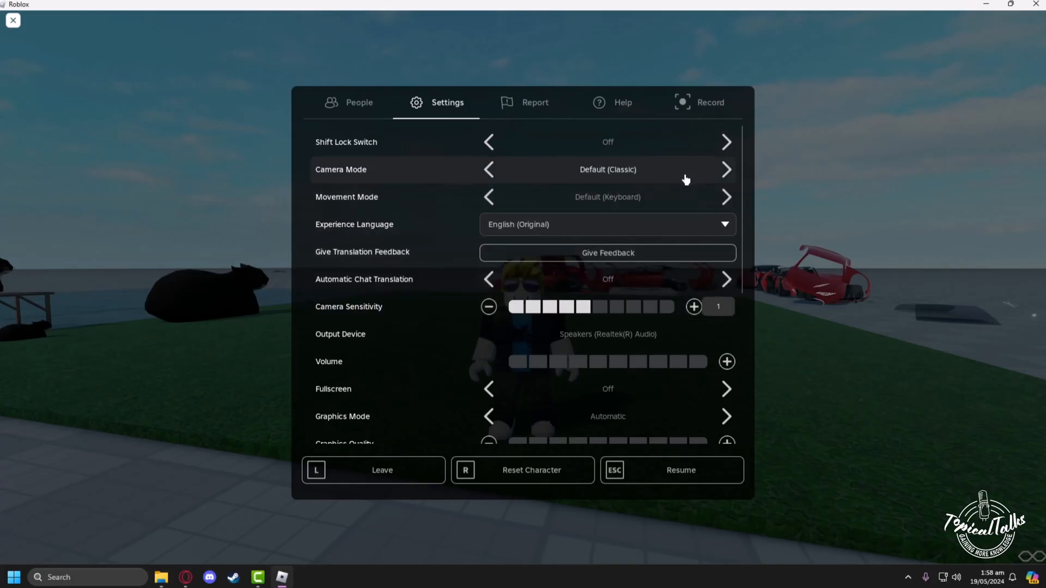
{"action": "left_click", "coordinate": [726, 170]}
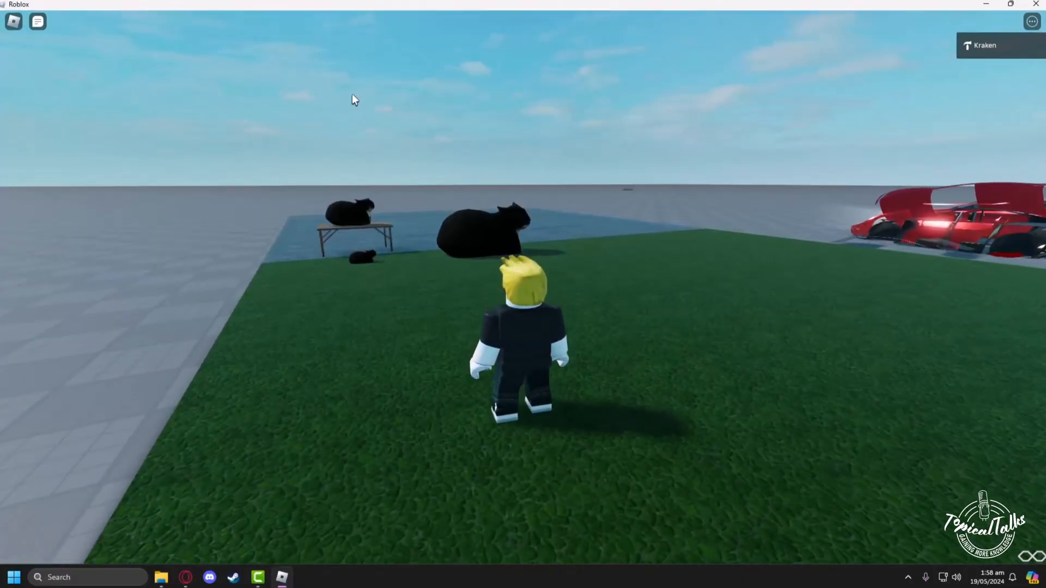
Step: Turn Fullscreen on and resume playing krakens Game
{"action": "key", "text": "Escape"}
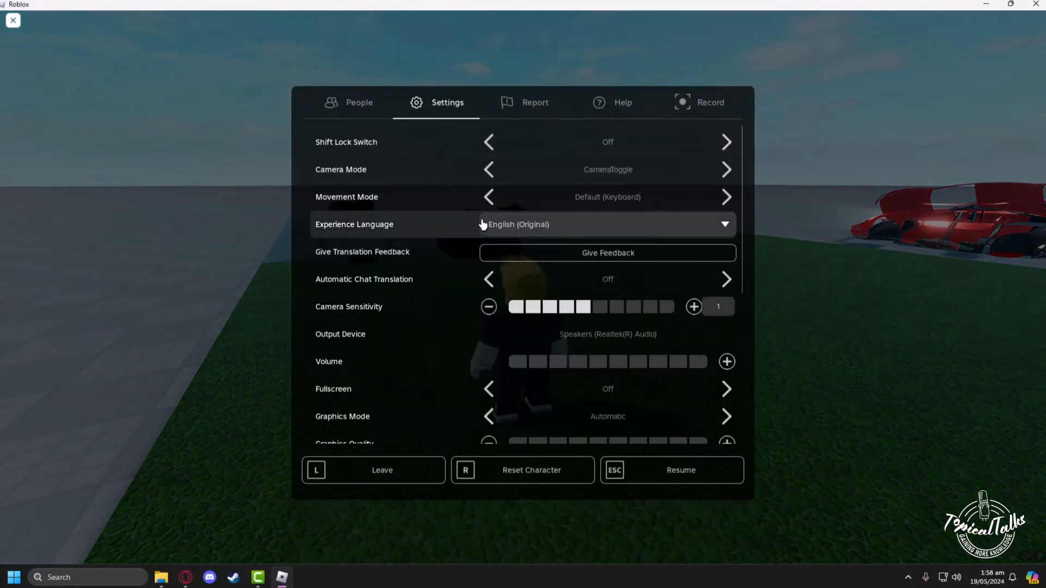
{"action": "left_click", "coordinate": [726, 389]}
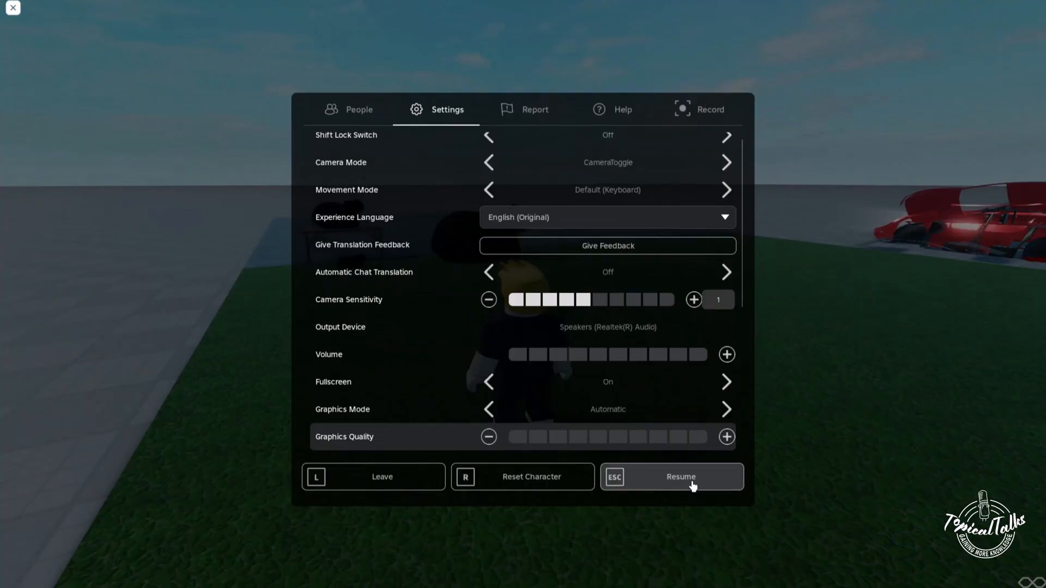
{"action": "left_click", "coordinate": [680, 476]}
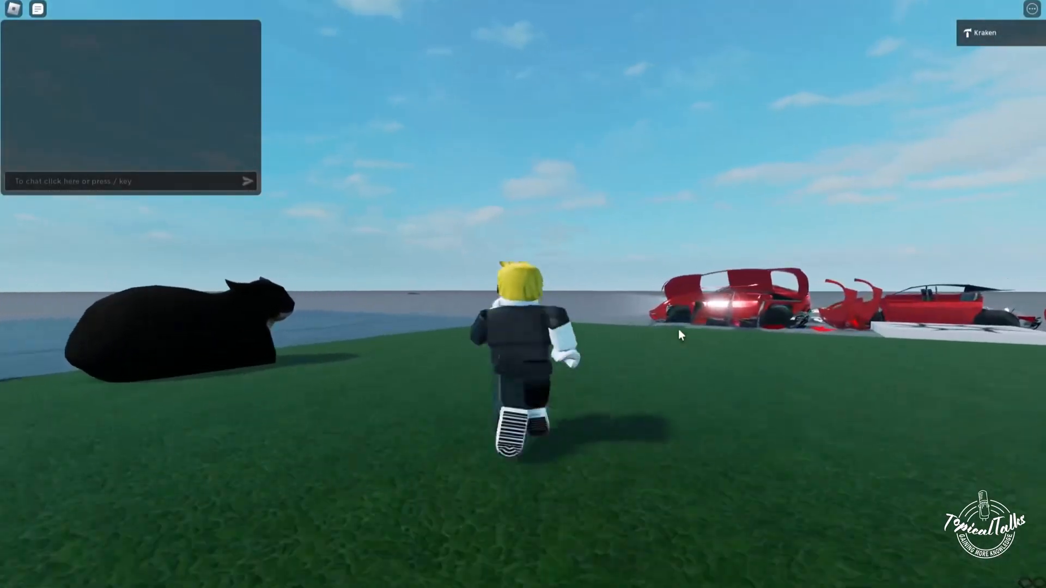